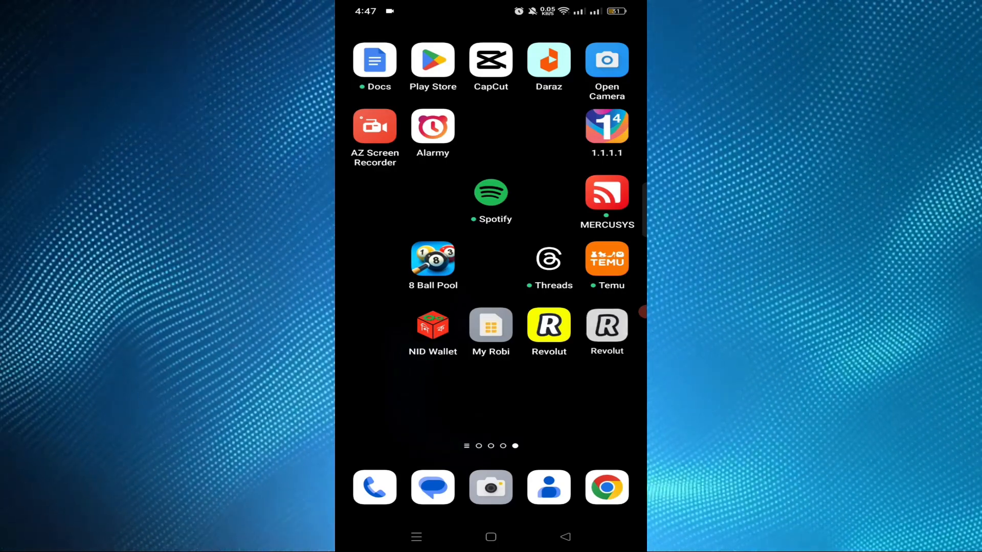
Launch Revolut from the home screen and open the profile menu via the initials avatar.
left_click(548, 325)
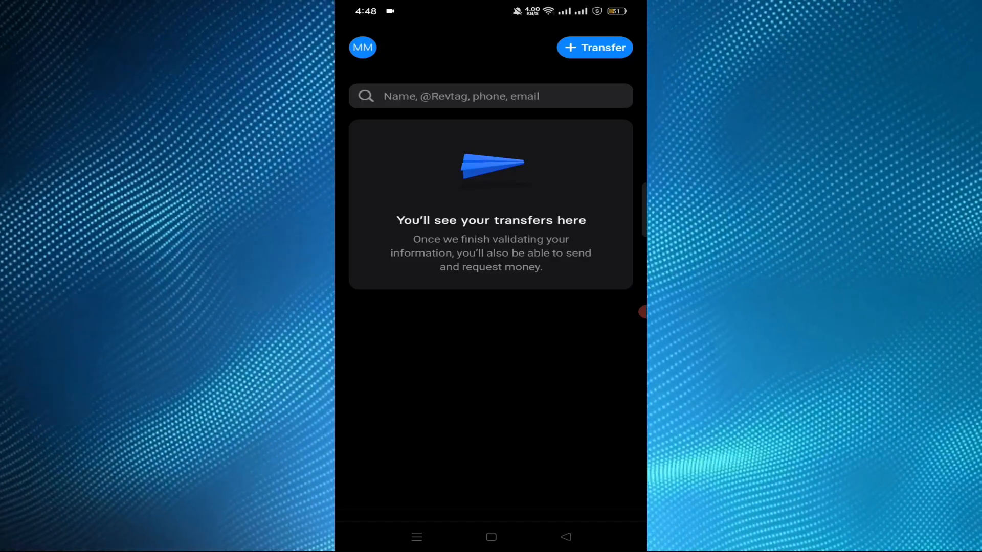
left_click(362, 48)
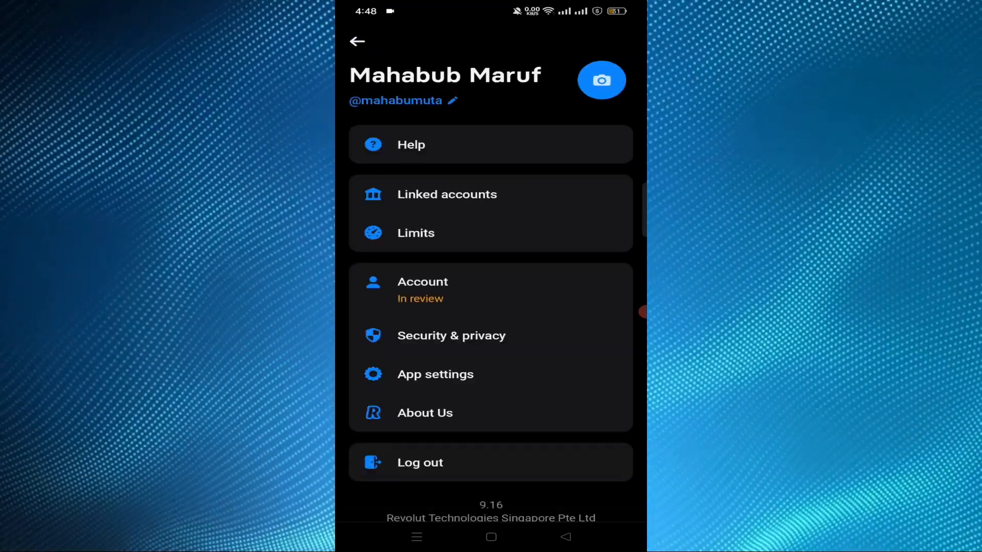